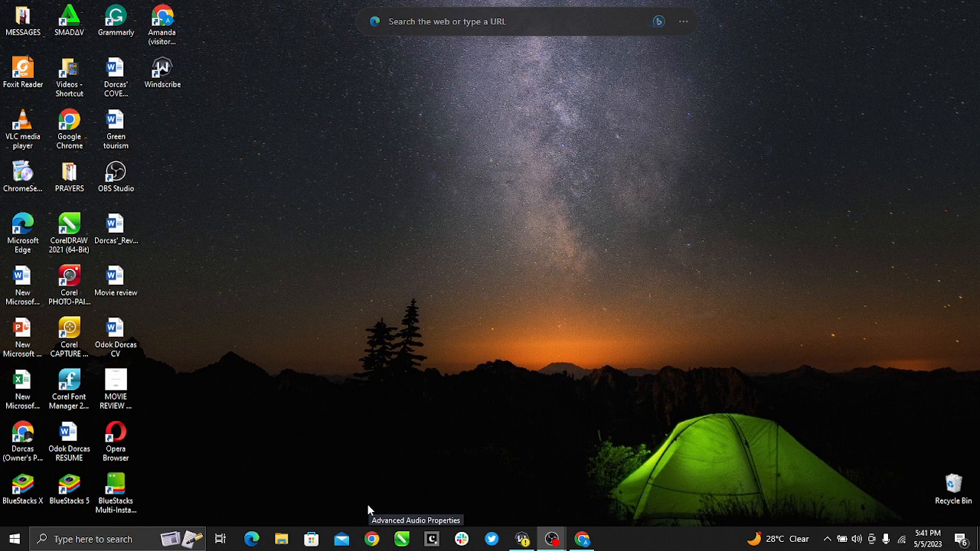
{"action": "mouse_move", "coordinate": [582, 402]}
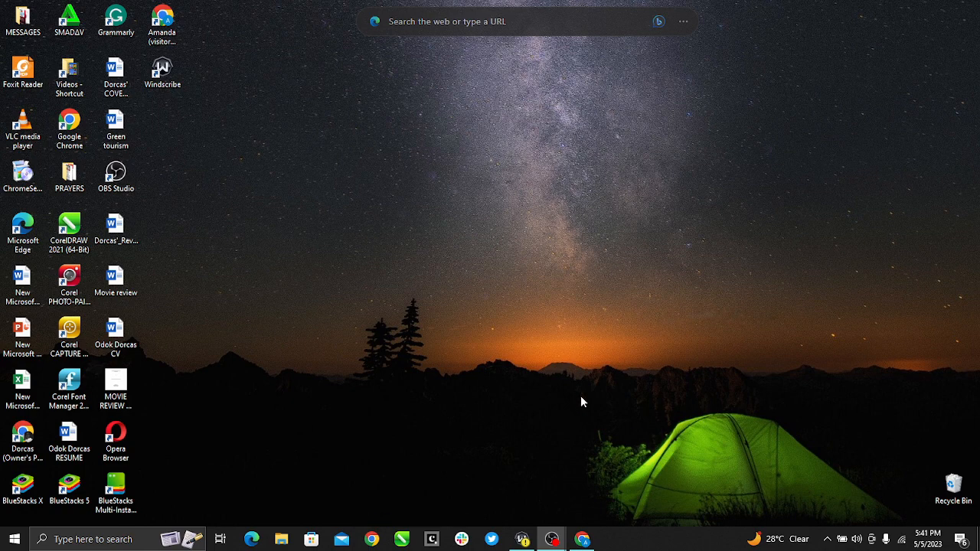
{"action": "mouse_move", "coordinate": [693, 368]}
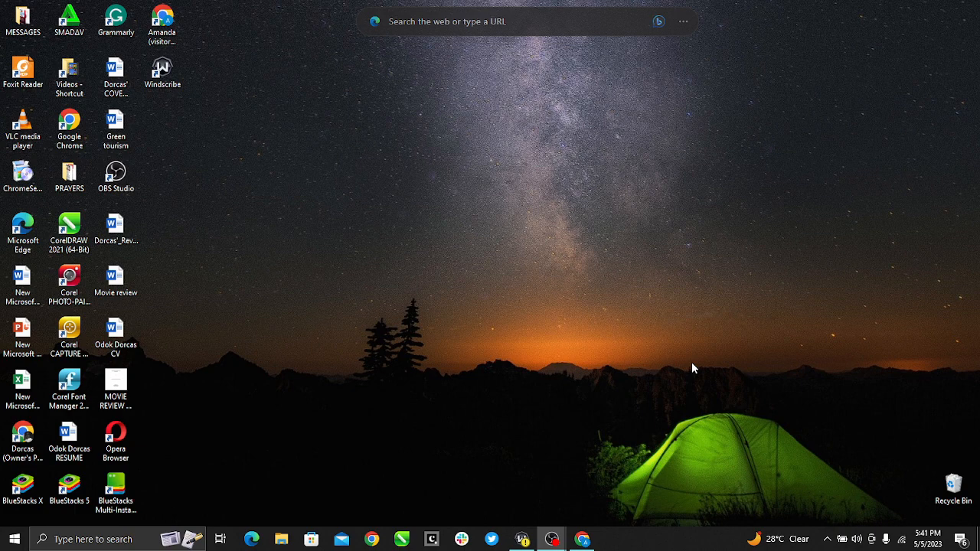
{"action": "mouse_move", "coordinate": [763, 200]}
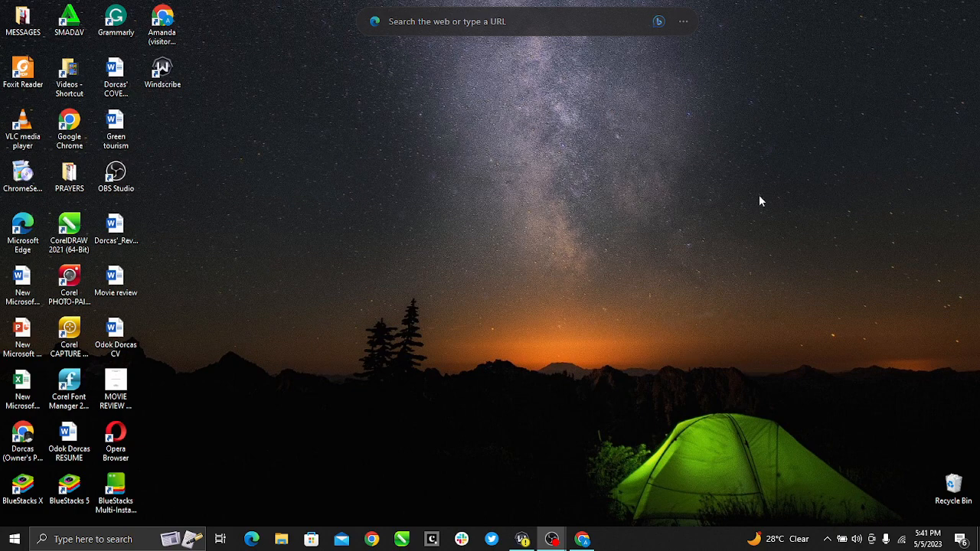
{"action": "mouse_move", "coordinate": [601, 367]}
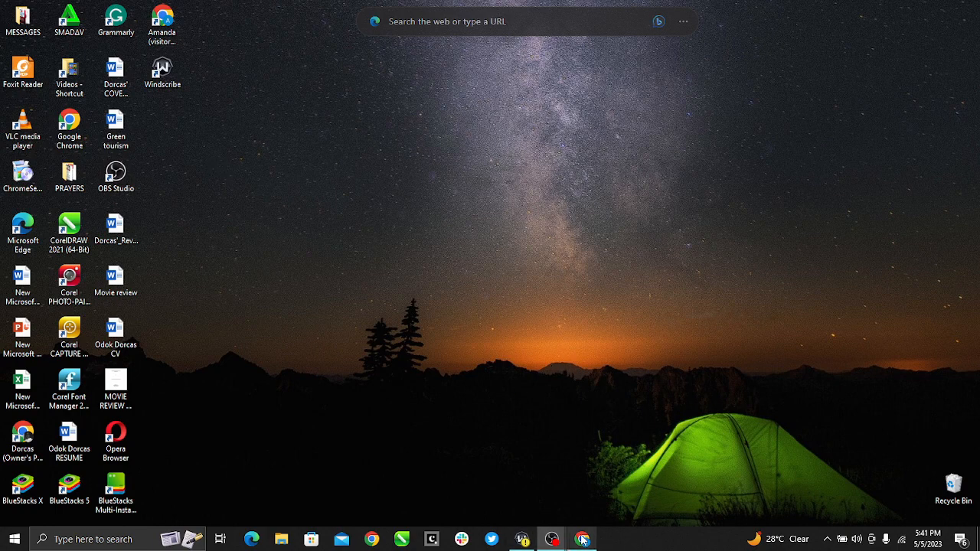
Step: Bring the browser with the signed-in Udemy home page to the front
{"action": "left_click", "coordinate": [582, 540]}
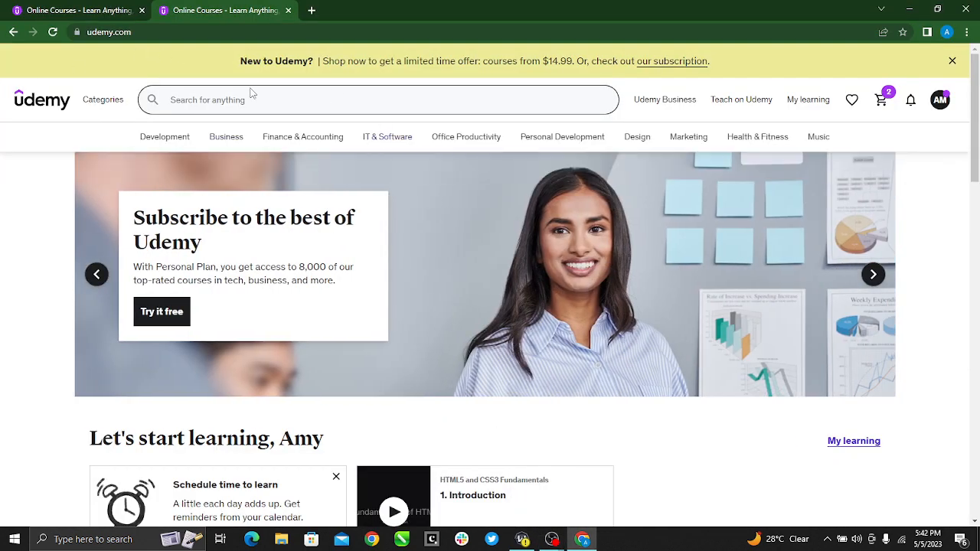
{"action": "mouse_move", "coordinate": [322, 92]}
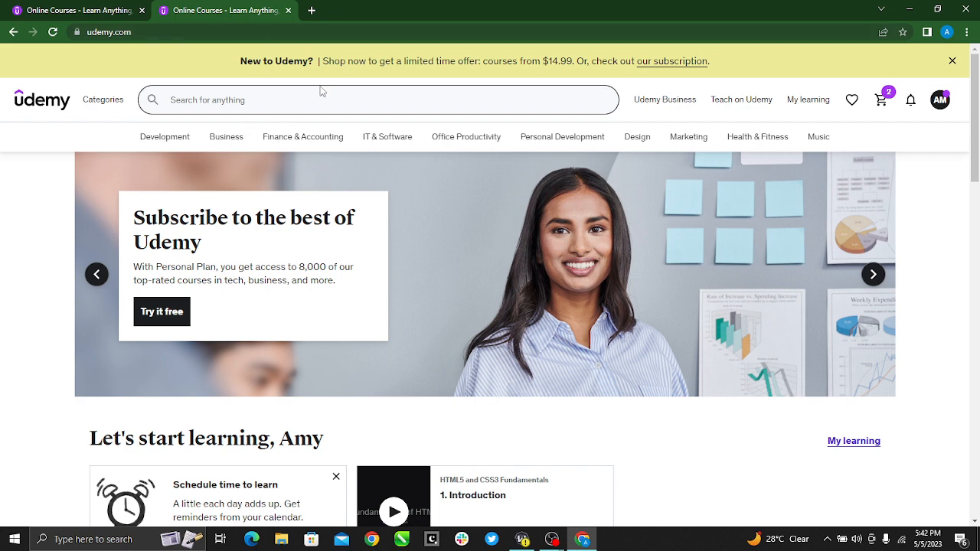
{"action": "mouse_move", "coordinate": [193, 95]}
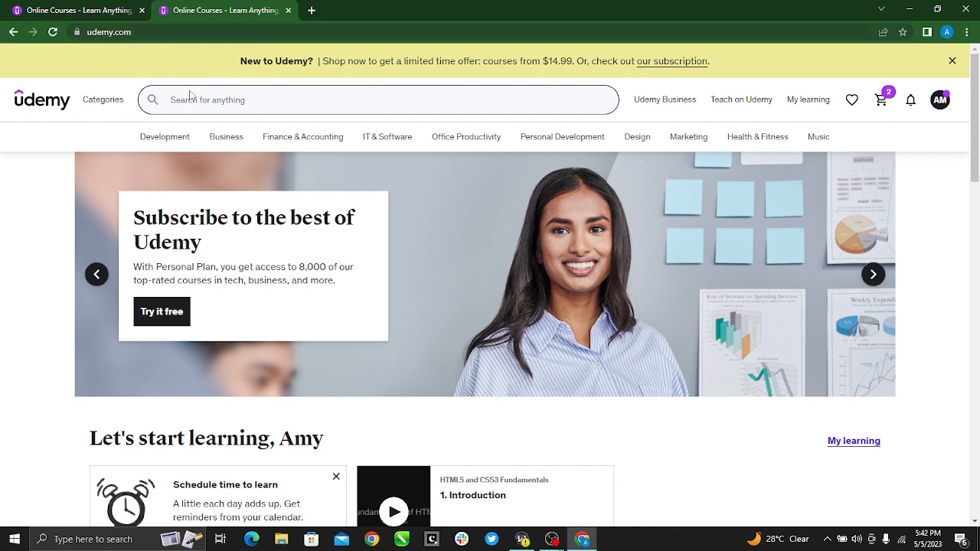
{"action": "mouse_move", "coordinate": [545, 251]}
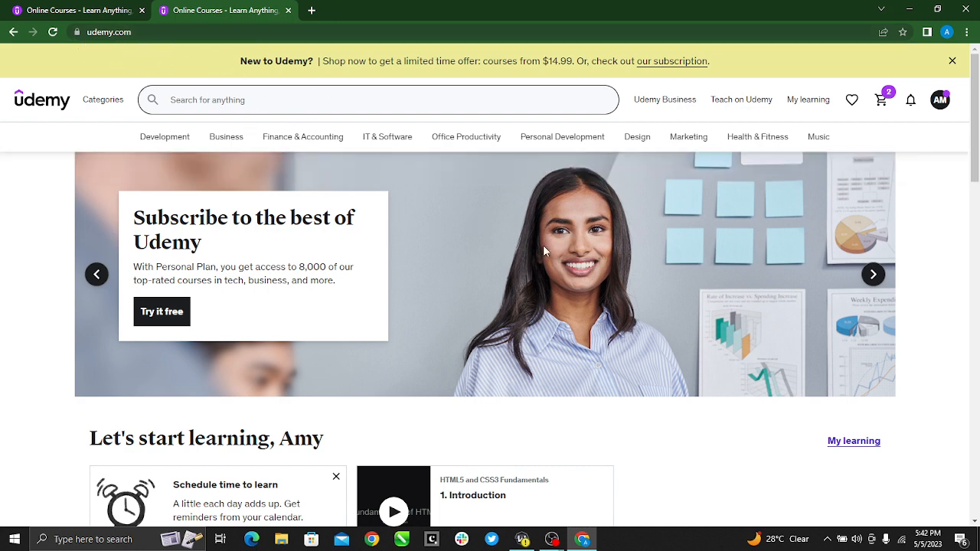
{"action": "mouse_move", "coordinate": [579, 209]}
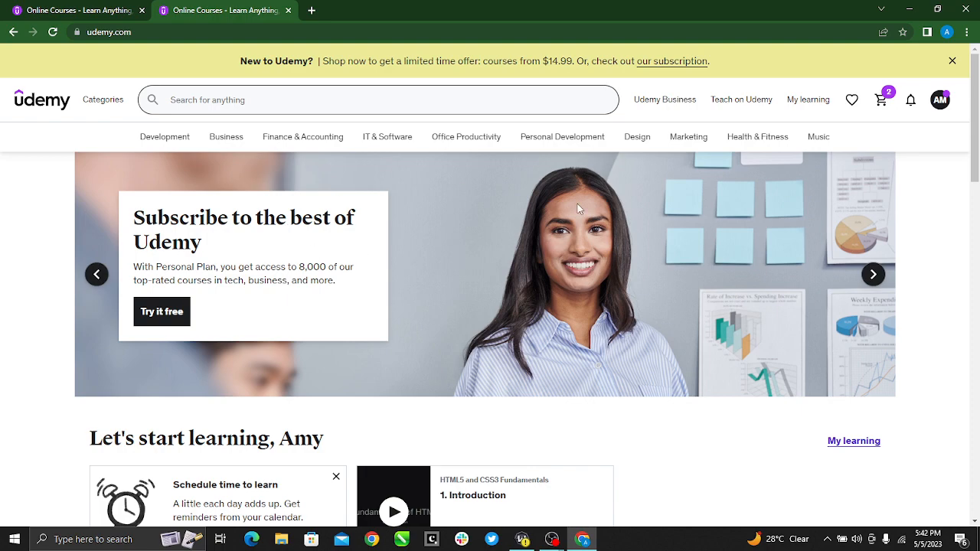
{"action": "mouse_move", "coordinate": [579, 272]}
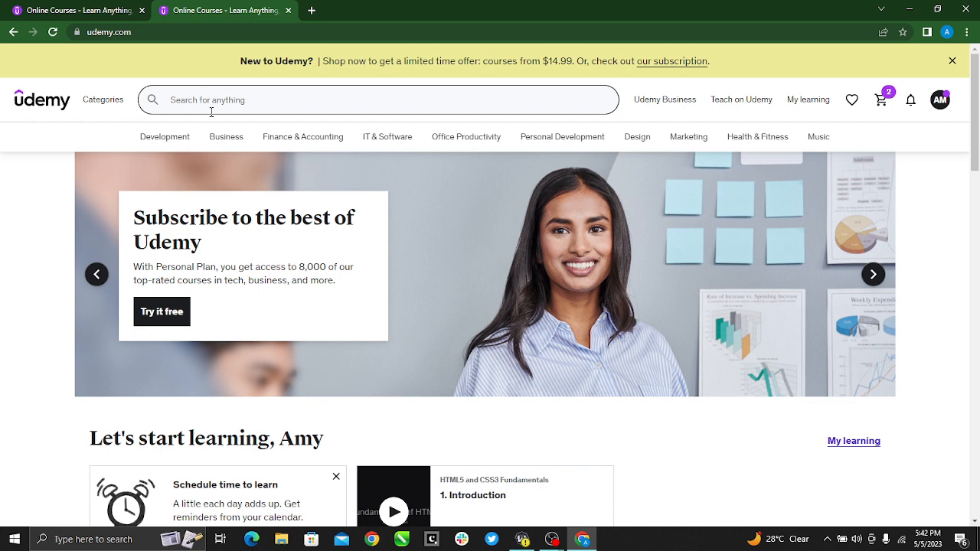
{"action": "mouse_move", "coordinate": [547, 101]}
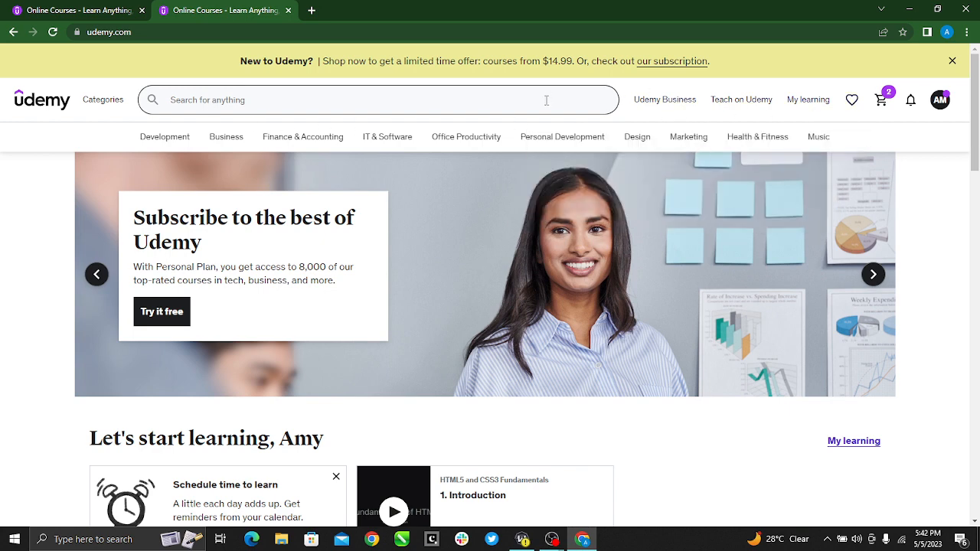
{"action": "mouse_move", "coordinate": [494, 126]}
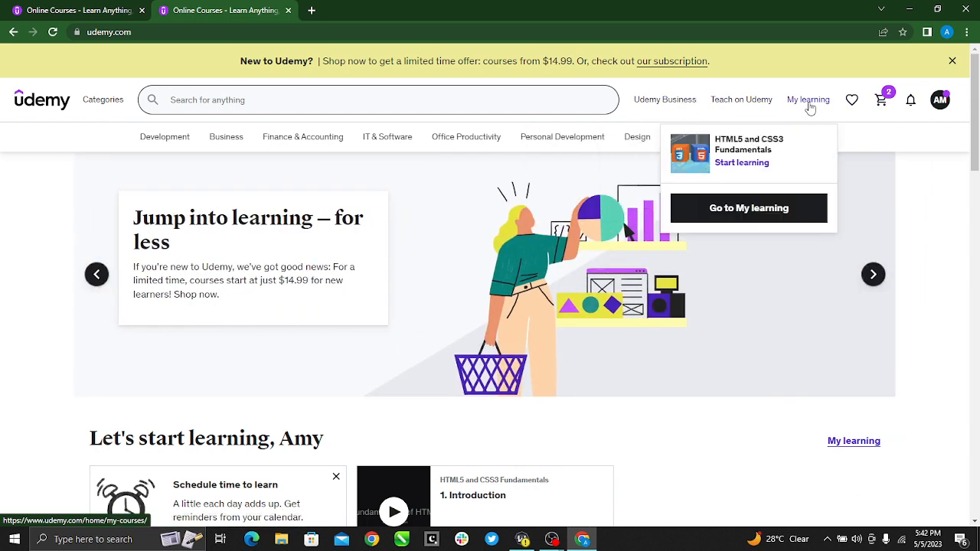
Step: Go to My learning > All courses and select the HTML5 and CSS3 Fundamentals card
{"action": "left_click", "coordinate": [748, 208]}
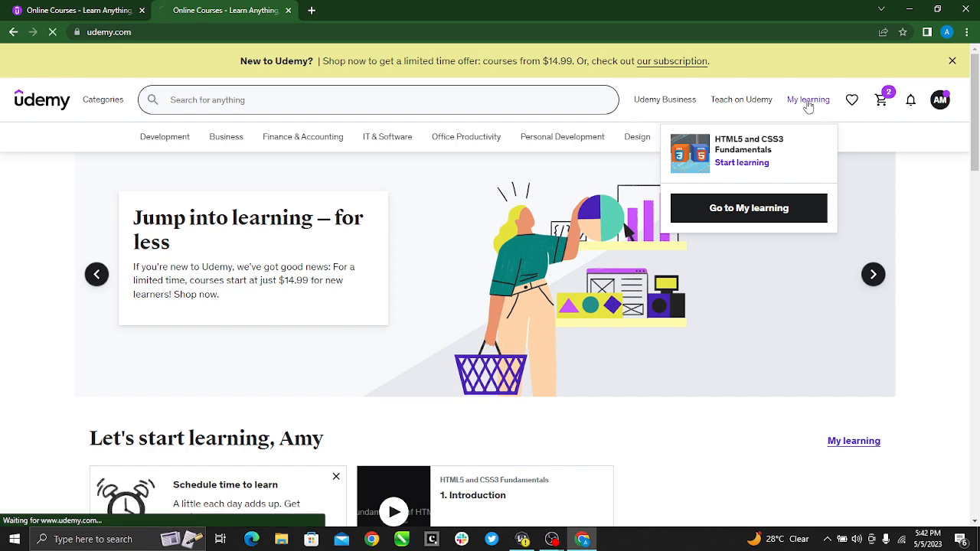
{"action": "left_click", "coordinate": [748, 208]}
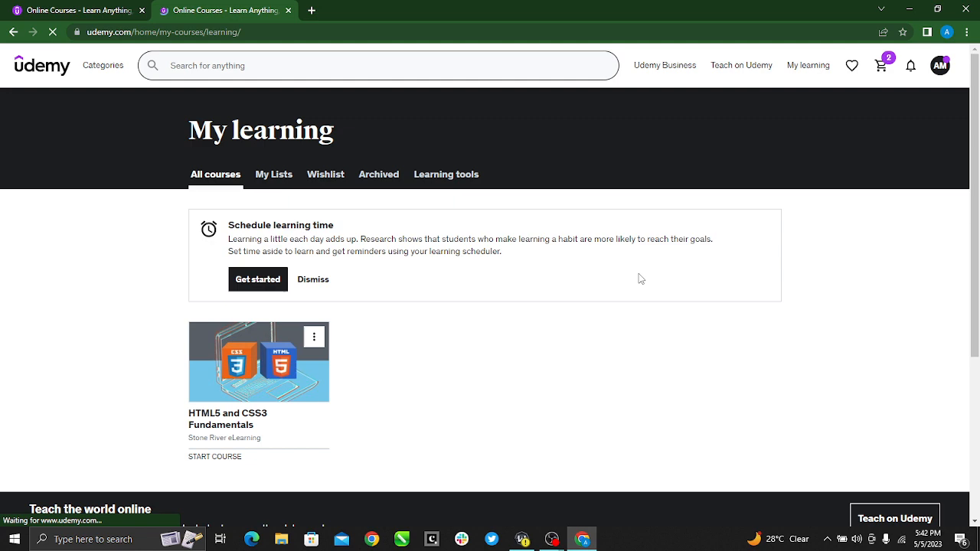
{"action": "scroll", "scroll_direction": "down", "scroll_amount": 3}
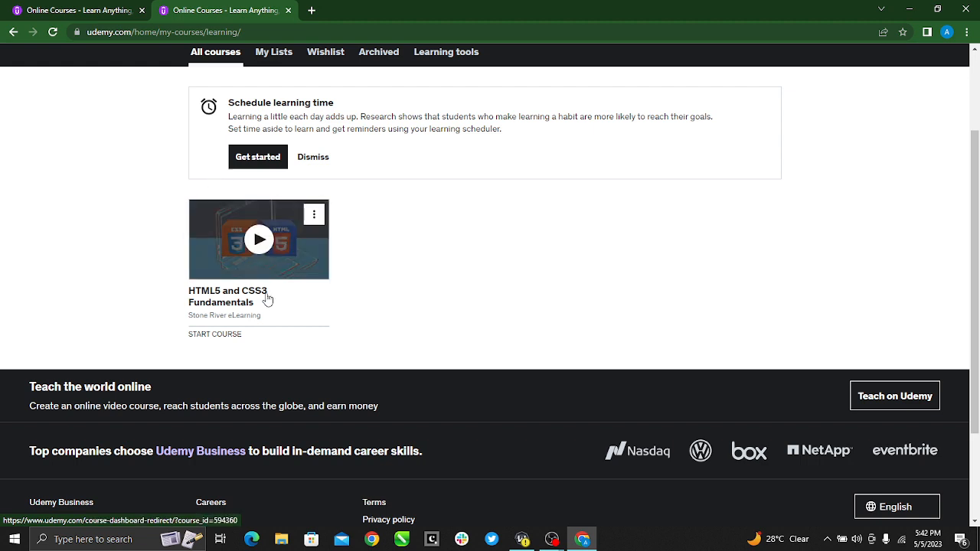
{"action": "mouse_move", "coordinate": [274, 242]}
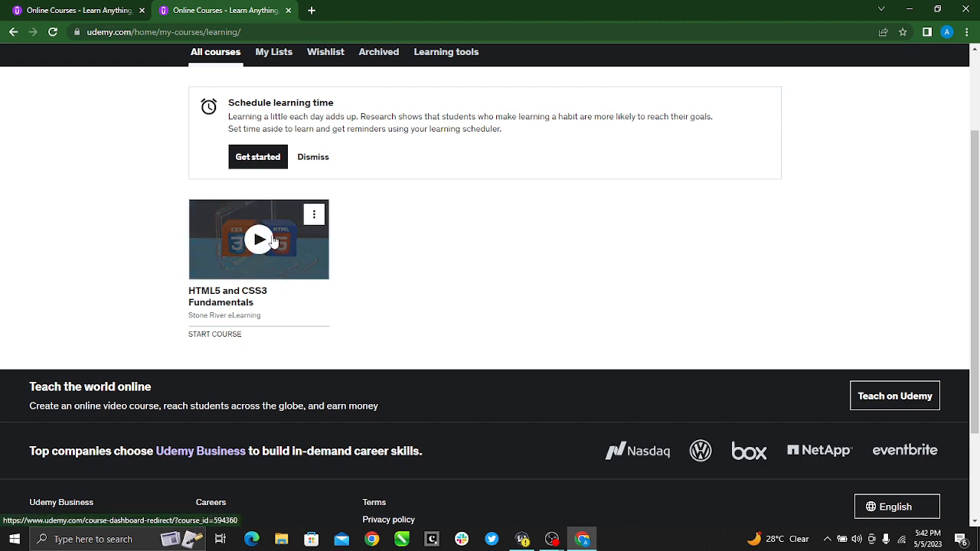
{"action": "mouse_move", "coordinate": [368, 222]}
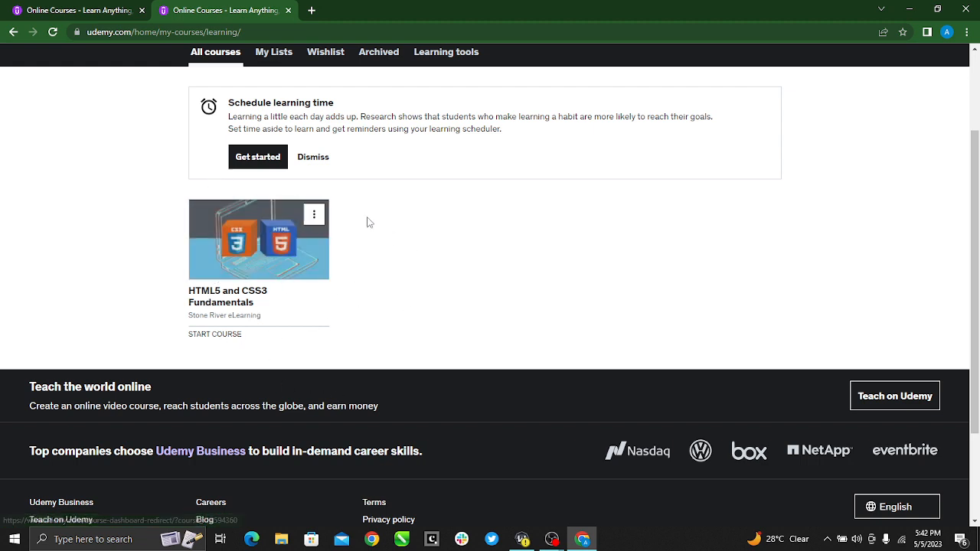
{"action": "mouse_move", "coordinate": [259, 222]}
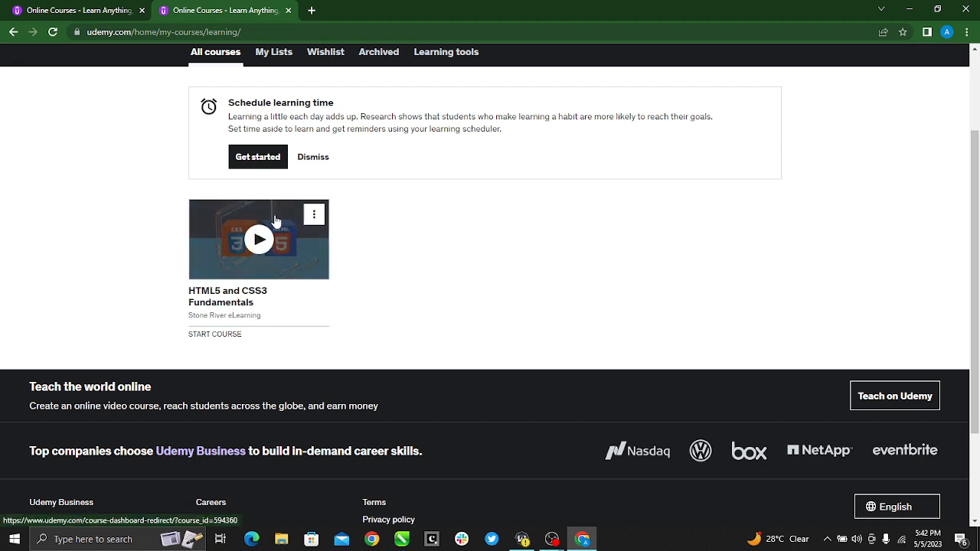
{"action": "mouse_move", "coordinate": [260, 260]}
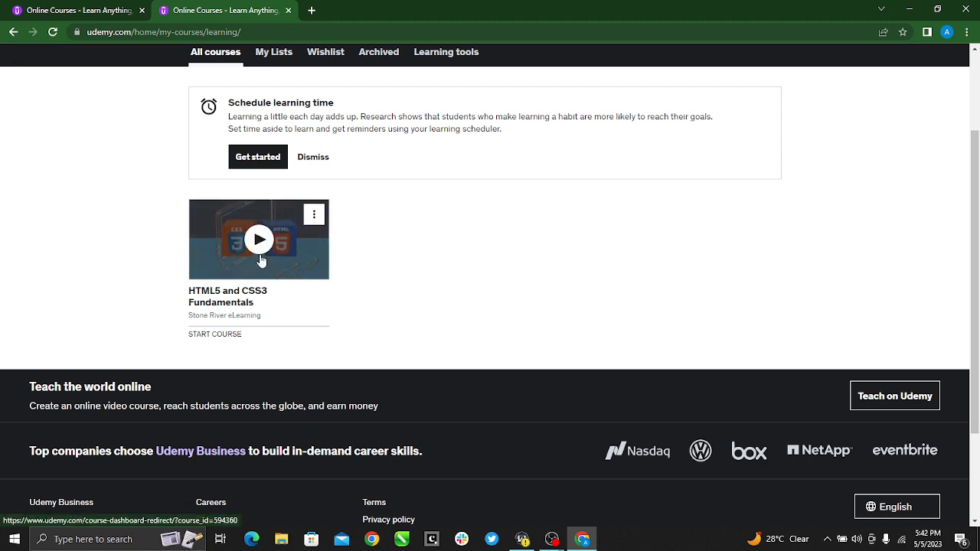
{"action": "mouse_move", "coordinate": [260, 236]}
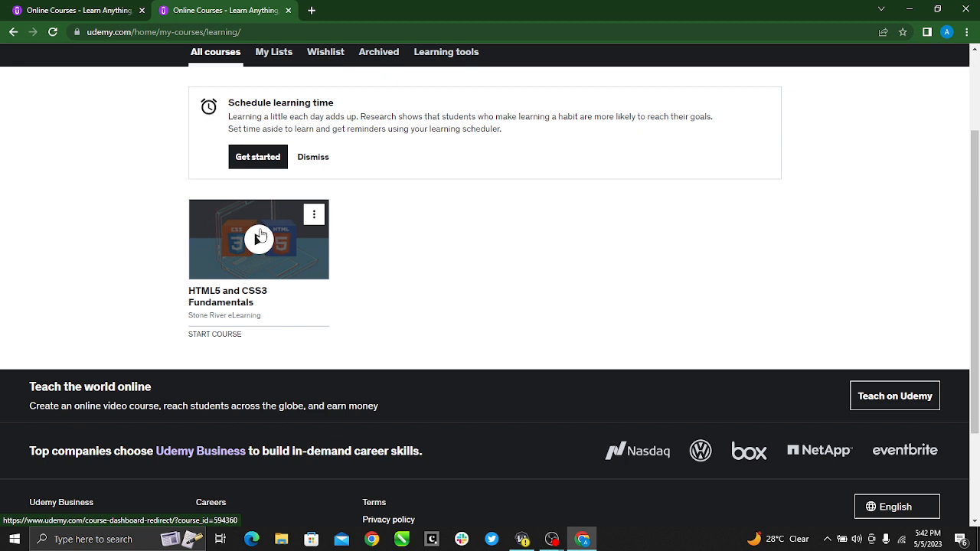
{"action": "left_click", "coordinate": [259, 239]}
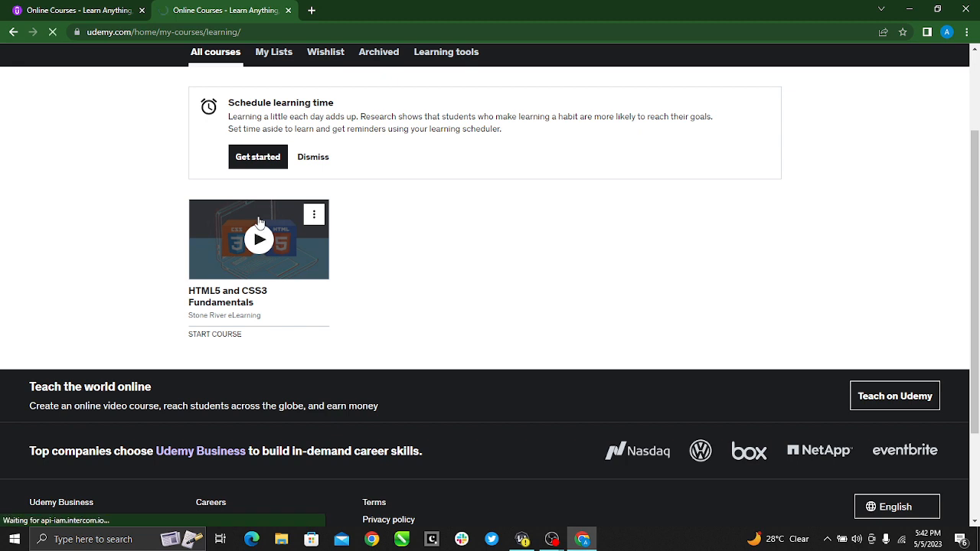
Step: Launch HTML5 and CSS3 Fundamentals in the lecture player on its Introduction lecture
{"action": "left_click", "coordinate": [259, 239]}
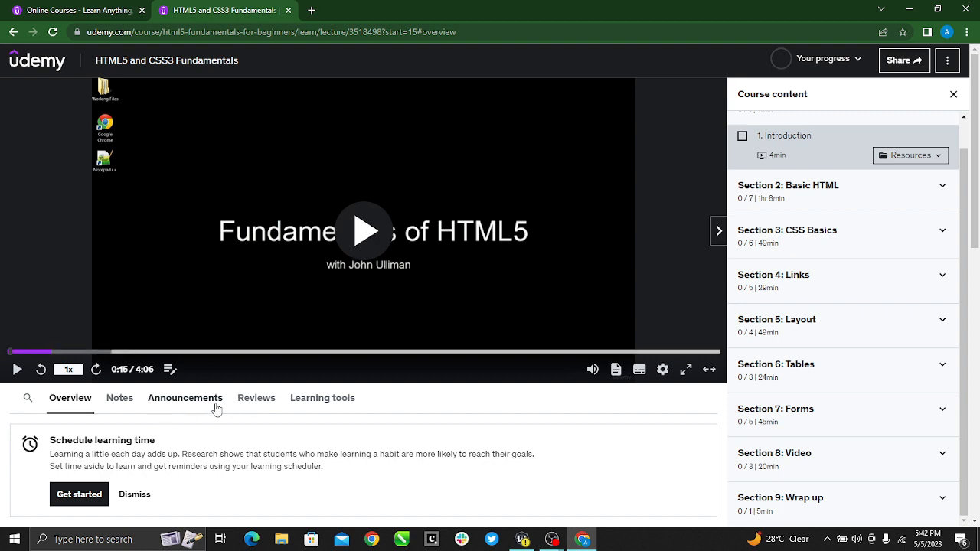
{"action": "scroll", "scroll_direction": "down", "scroll_amount": 3}
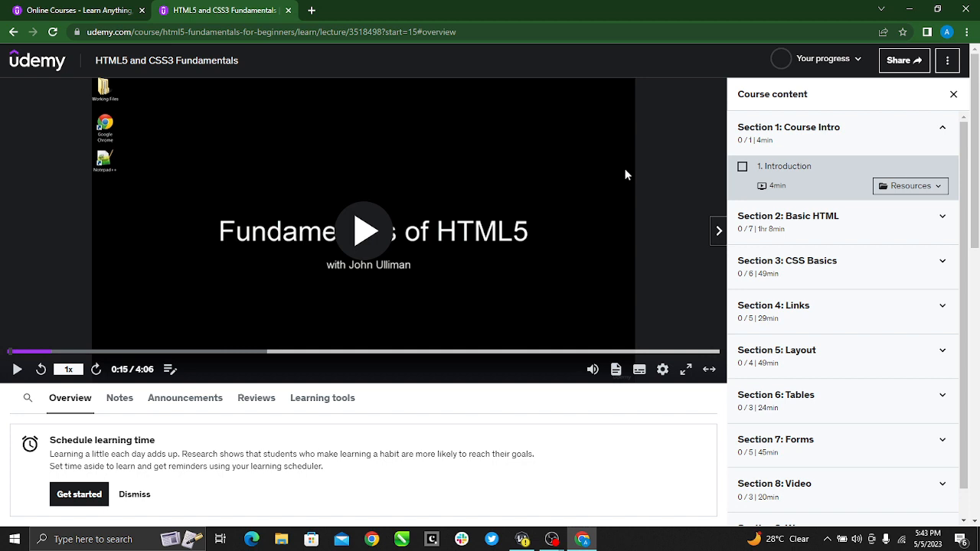
{"action": "mouse_move", "coordinate": [910, 270]}
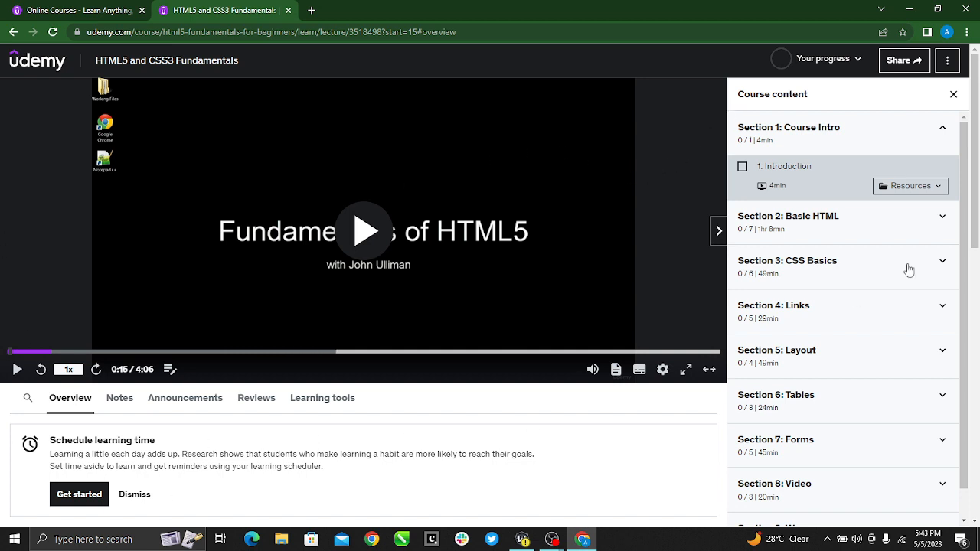
{"action": "mouse_move", "coordinate": [746, 294]}
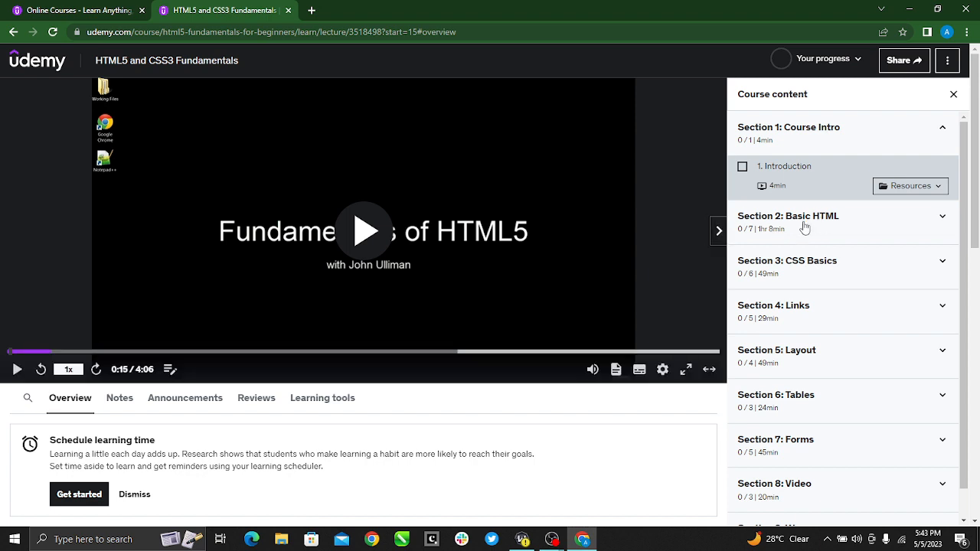
{"action": "mouse_move", "coordinate": [773, 291]}
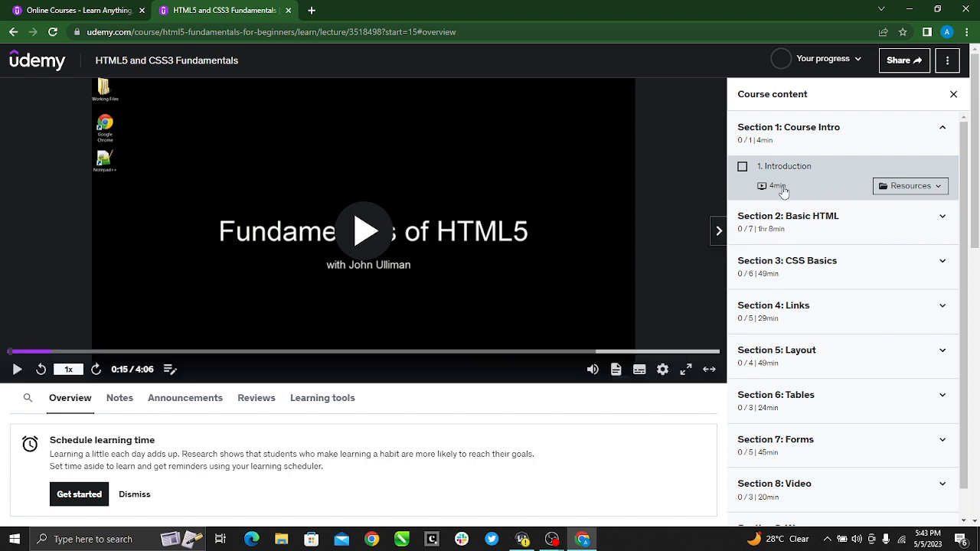
{"action": "mouse_move", "coordinate": [678, 247]}
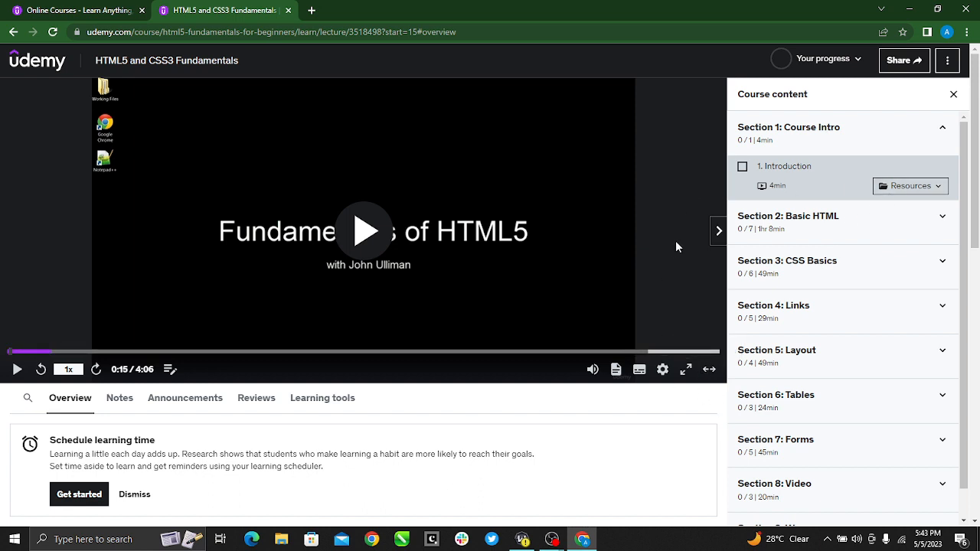
{"action": "mouse_move", "coordinate": [674, 369]}
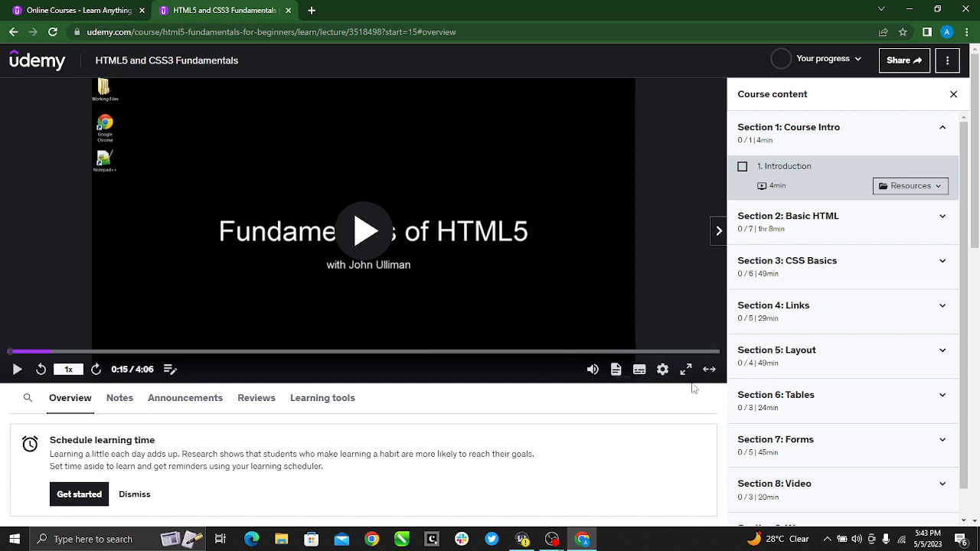
{"action": "mouse_move", "coordinate": [662, 369]}
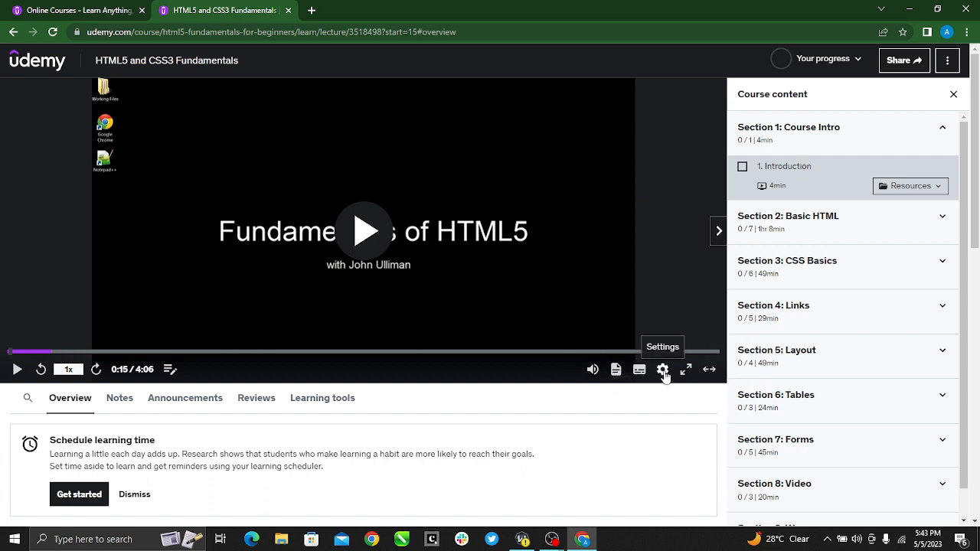
Step: Show the Introduction lecture's settings menu, where Download lecture is greyed out
{"action": "left_click", "coordinate": [662, 369]}
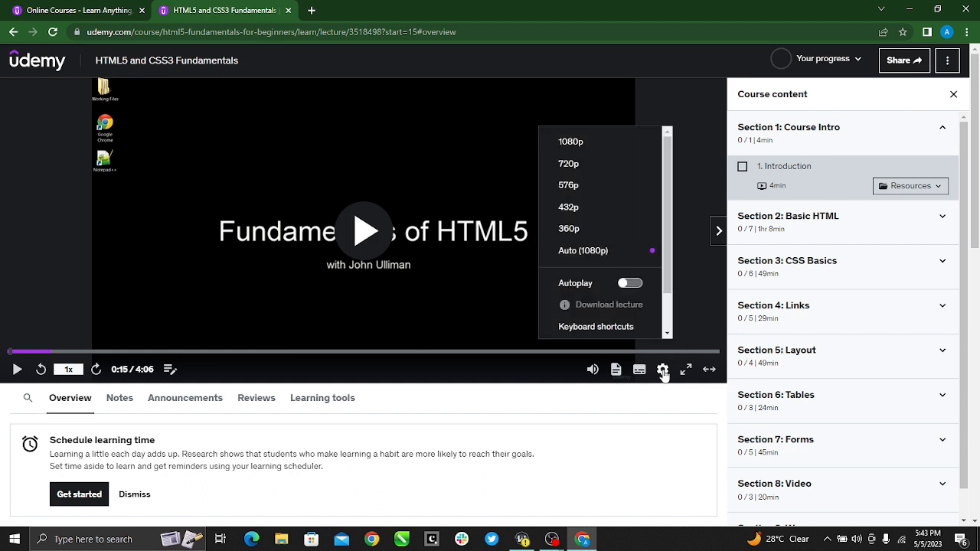
{"action": "mouse_move", "coordinate": [539, 158]}
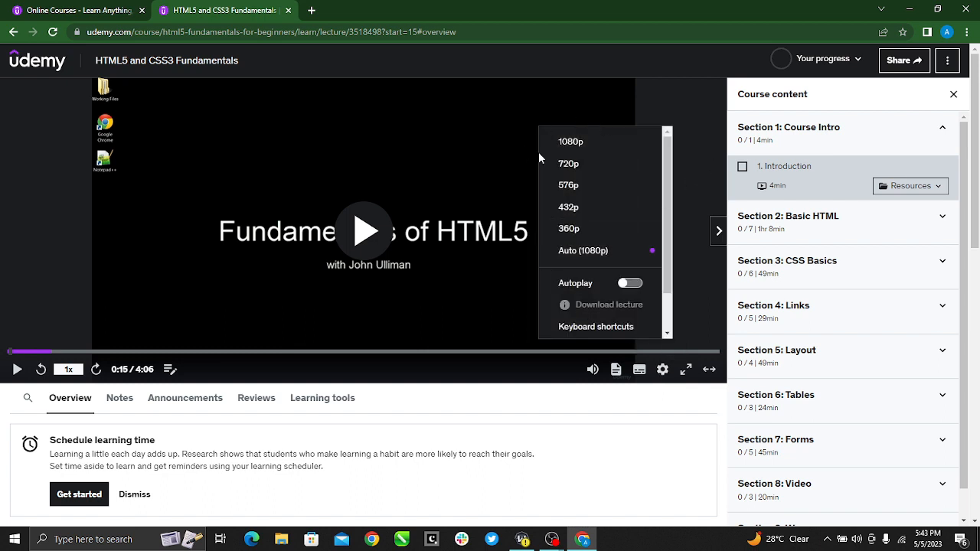
{"action": "mouse_move", "coordinate": [610, 305]}
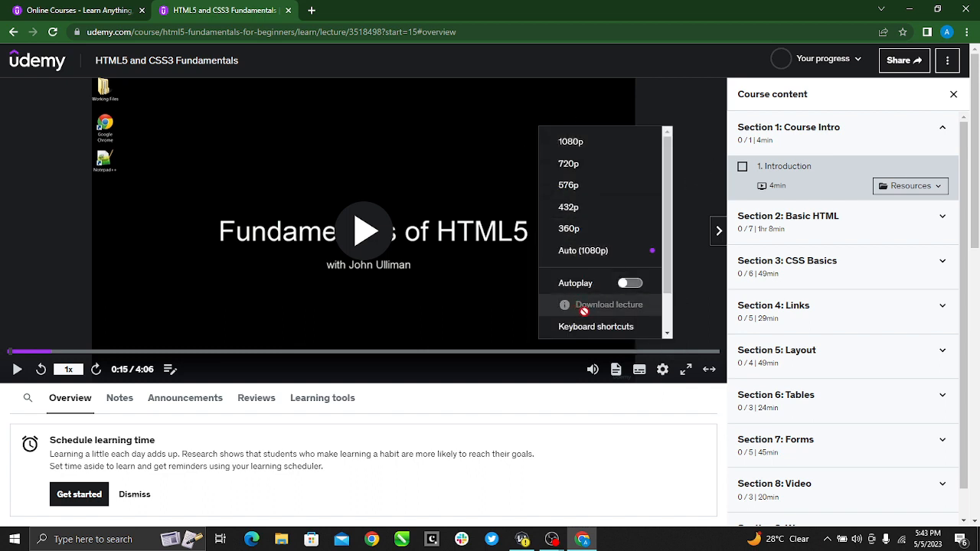
{"action": "mouse_move", "coordinate": [647, 304]}
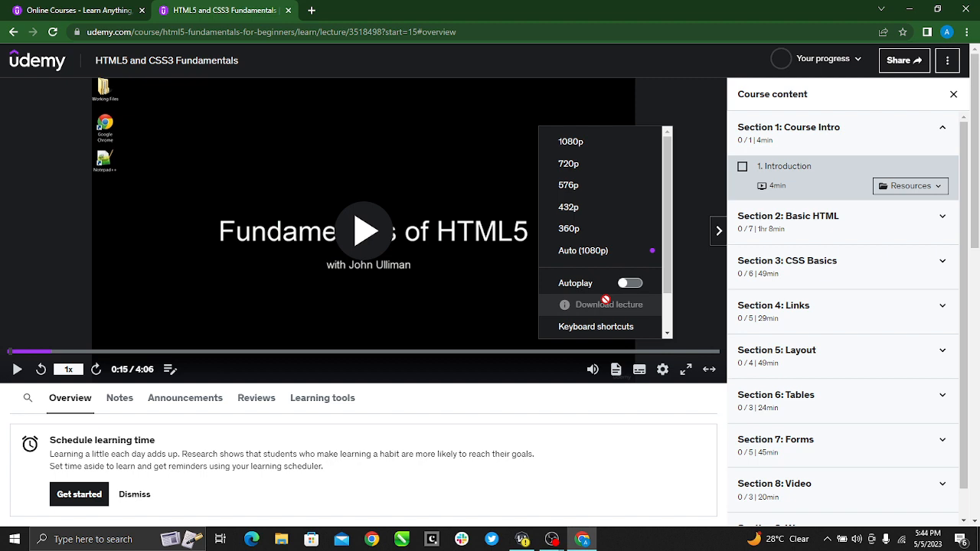
{"action": "mouse_move", "coordinate": [630, 307]}
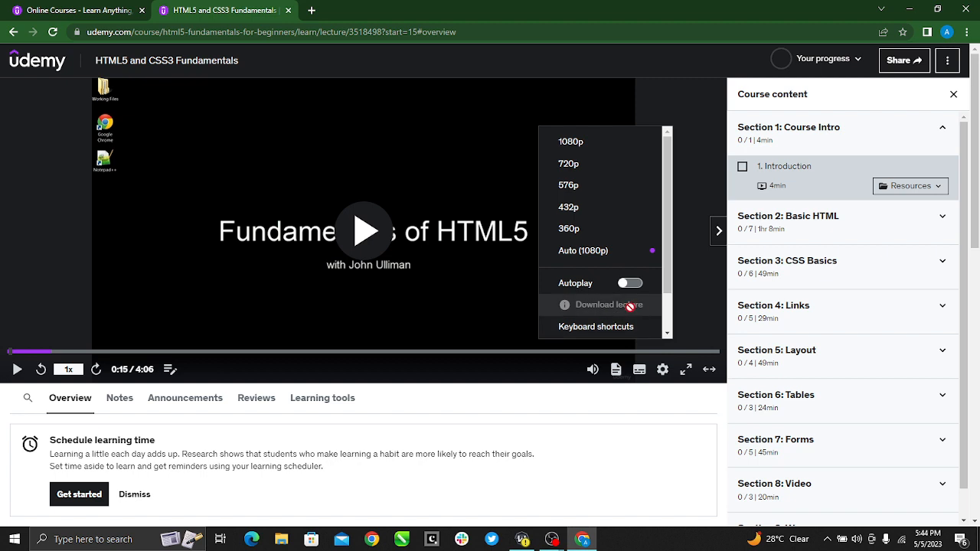
{"action": "mouse_move", "coordinate": [628, 314]}
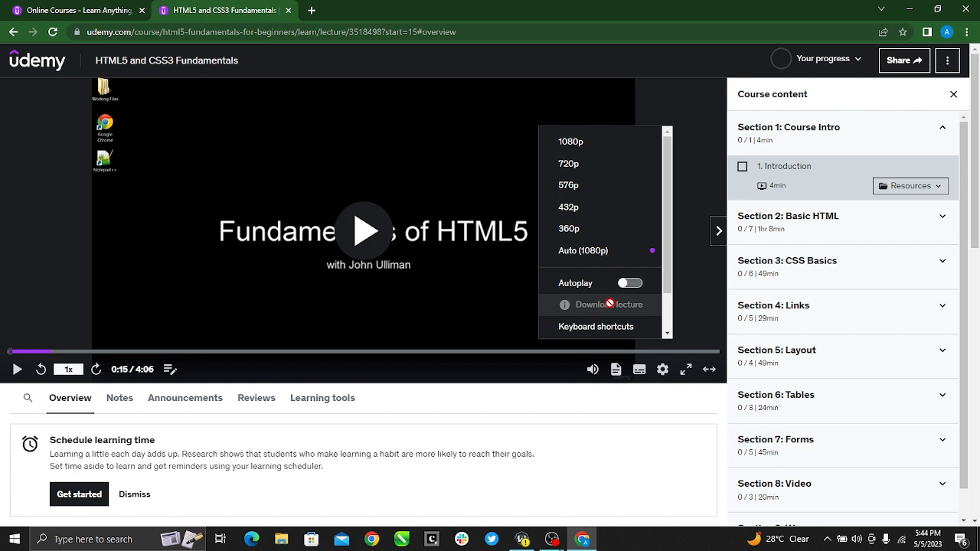
{"action": "mouse_move", "coordinate": [674, 454]}
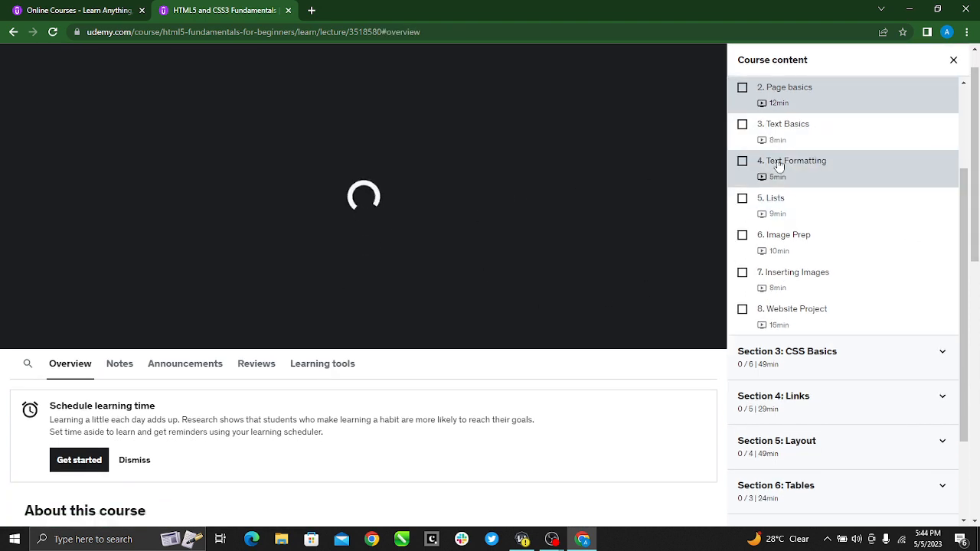
{"action": "mouse_move", "coordinate": [354, 259]}
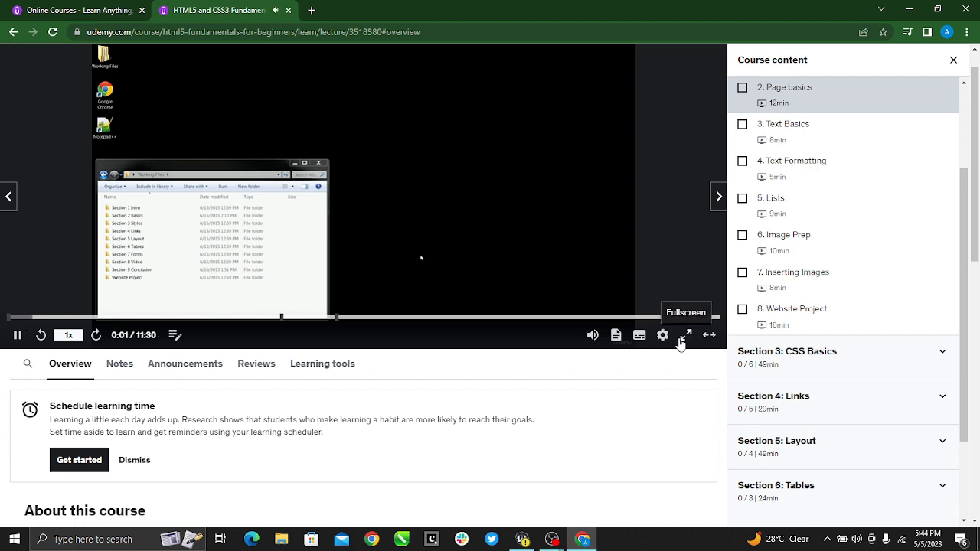
Step: Show the Page basics lecture's settings menu, with Download lecture again unavailable
{"action": "left_click", "coordinate": [661, 334]}
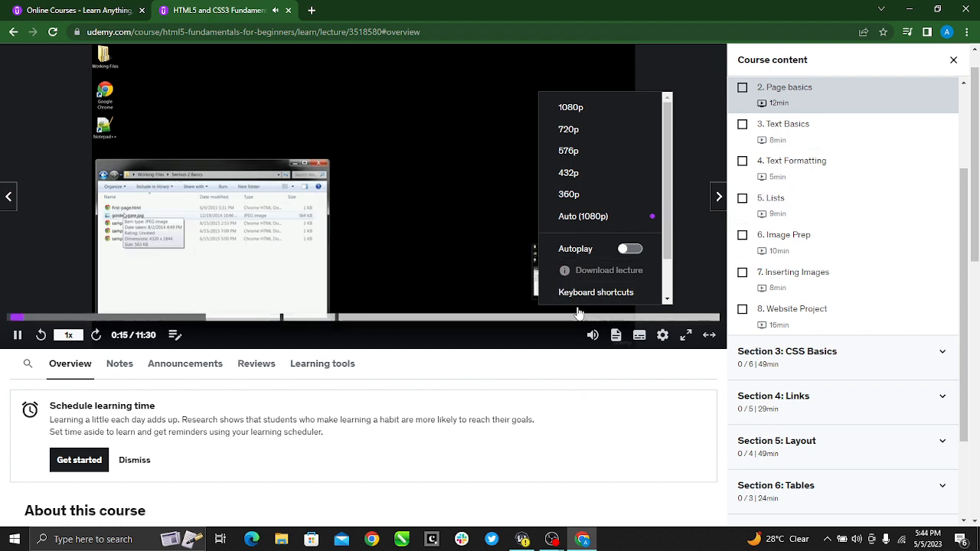
{"action": "mouse_move", "coordinate": [683, 282]}
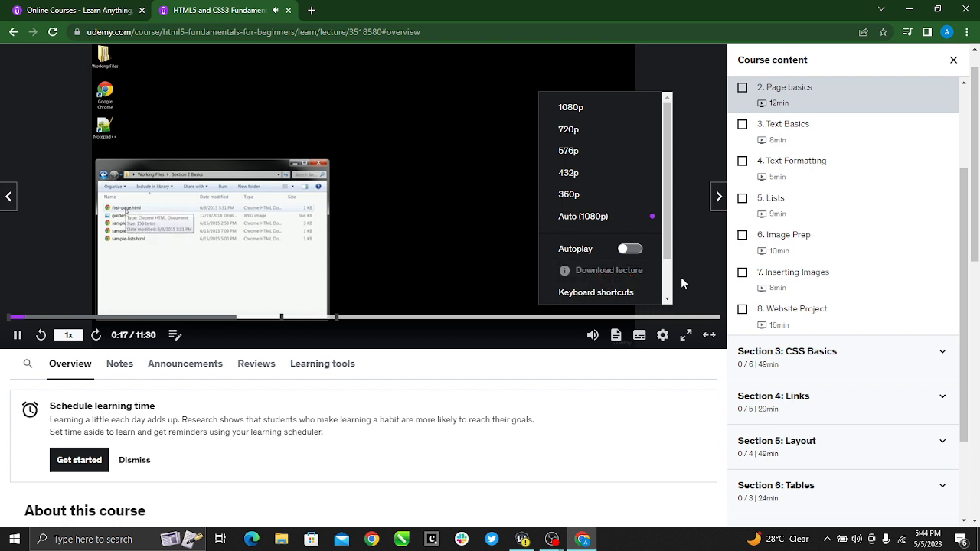